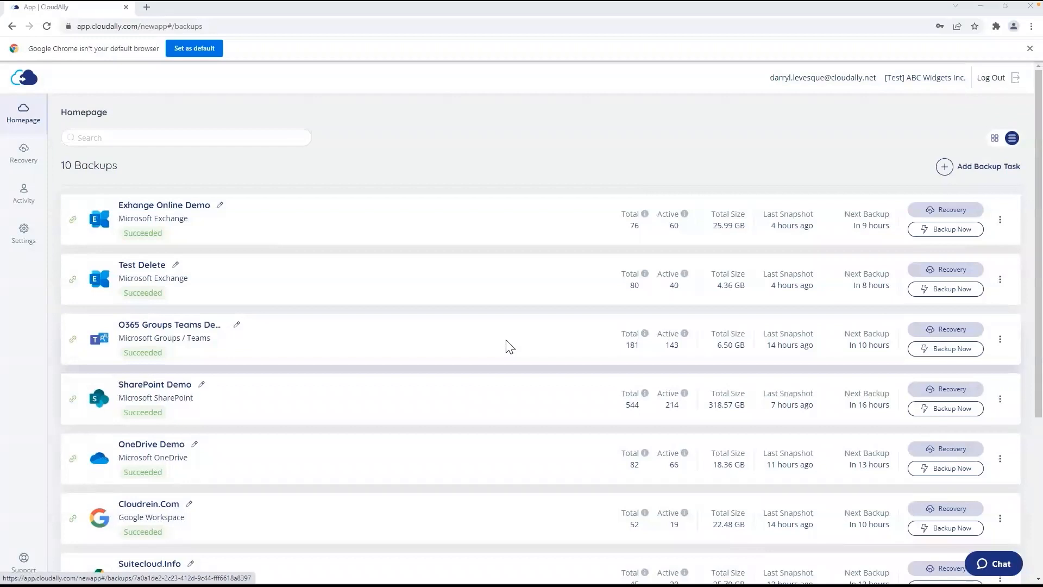
pyautogui.moveTo(510, 235)
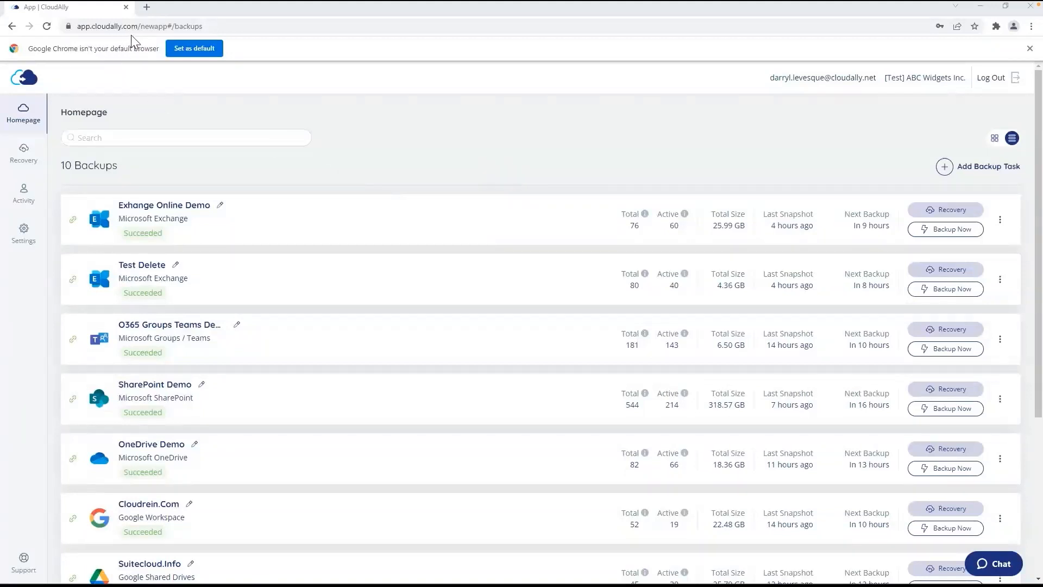
pyautogui.moveTo(446, 168)
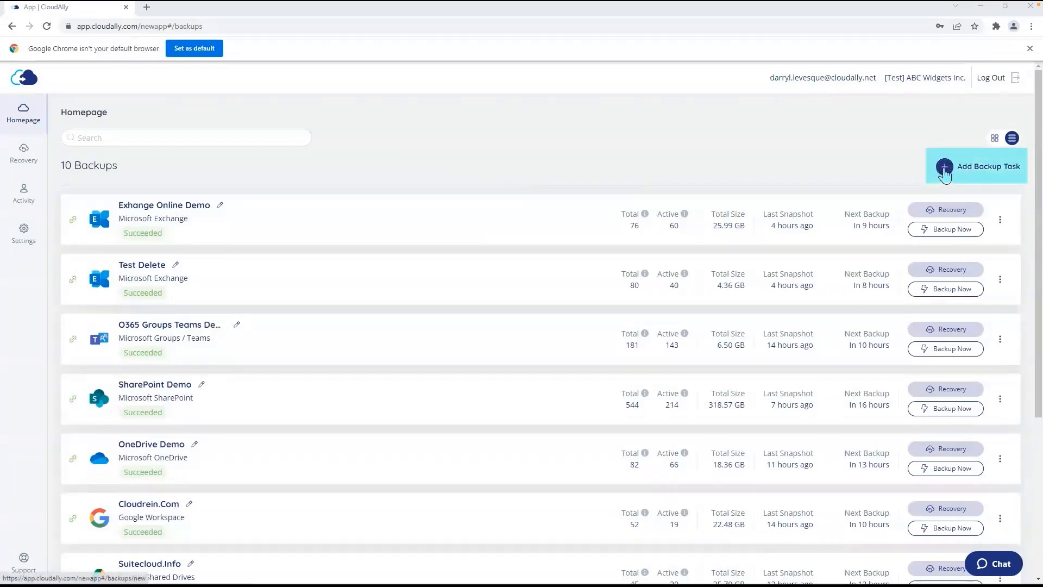
# Start a new backup task from the CloudAlly homepage.
pyautogui.click(987, 166)
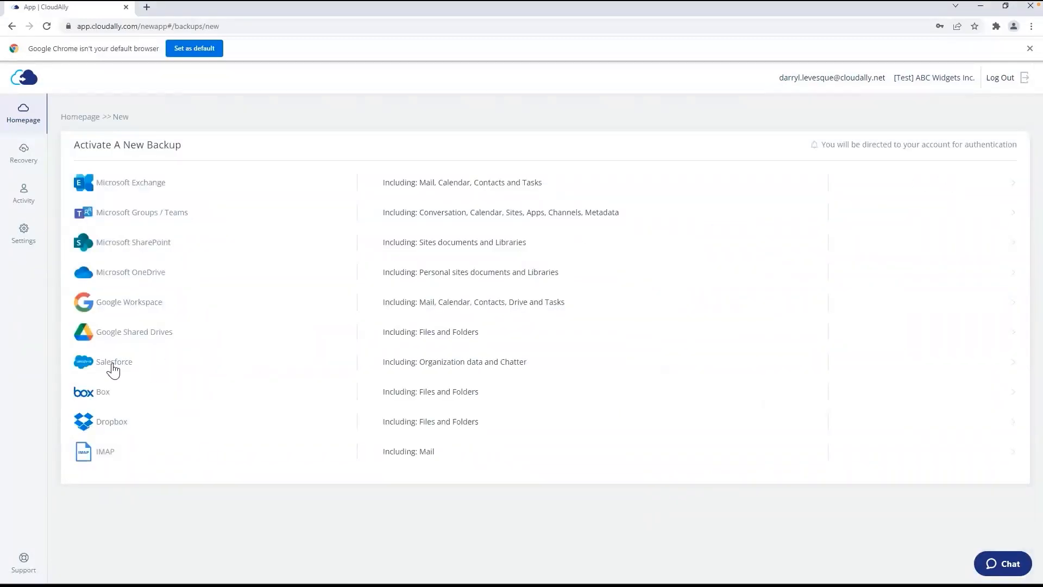
# Pick Salesforce and review its admin details form and backup type options.
pyautogui.click(113, 362)
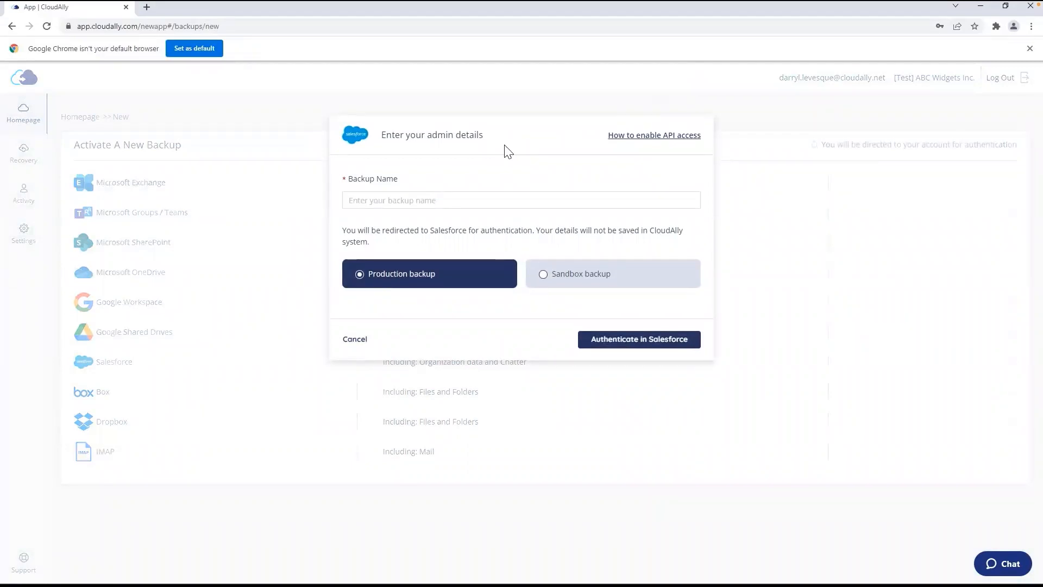
pyautogui.moveTo(649, 140)
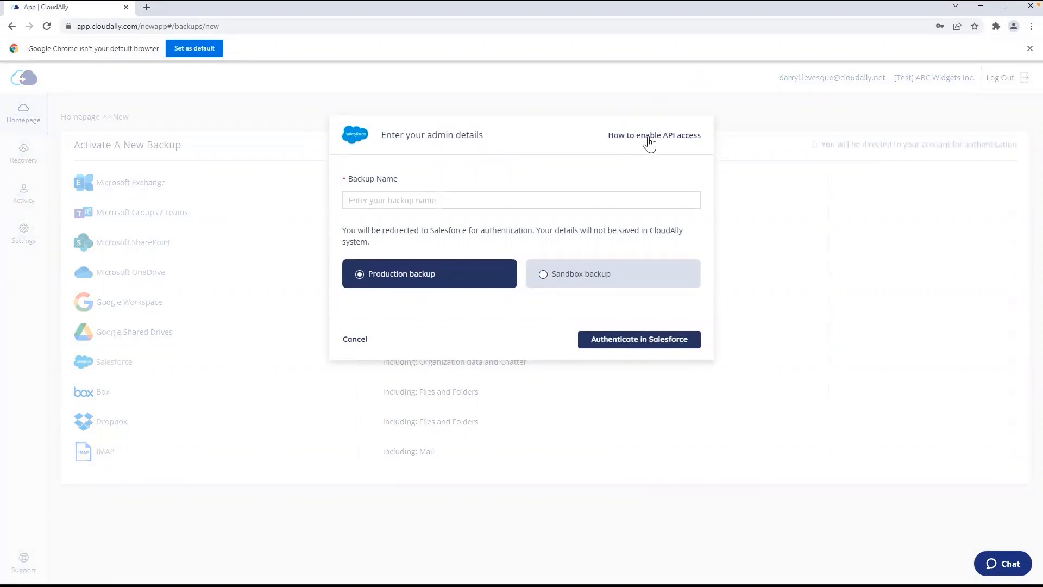
pyautogui.click(653, 135)
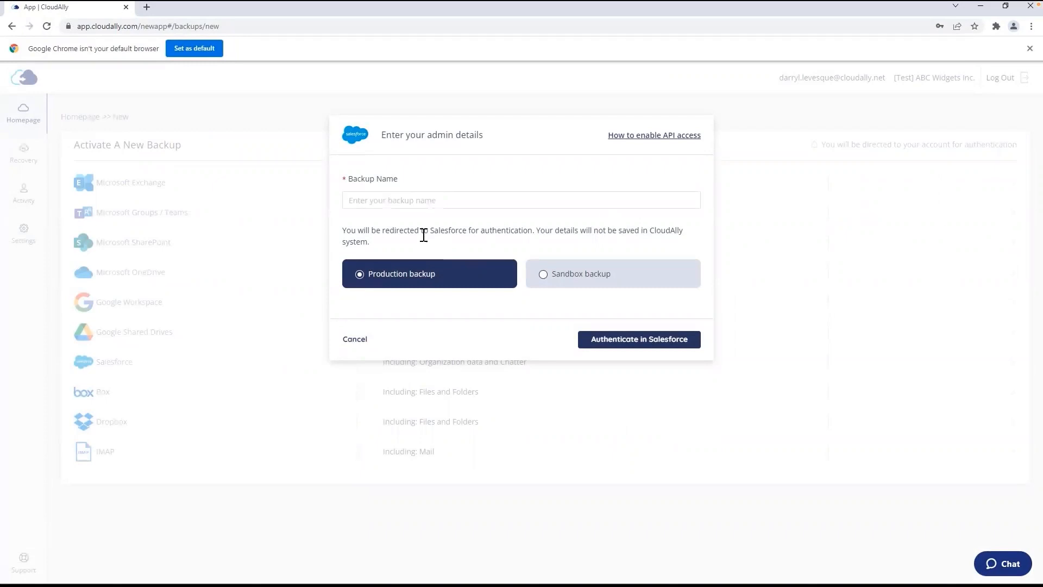
pyautogui.moveTo(501, 234)
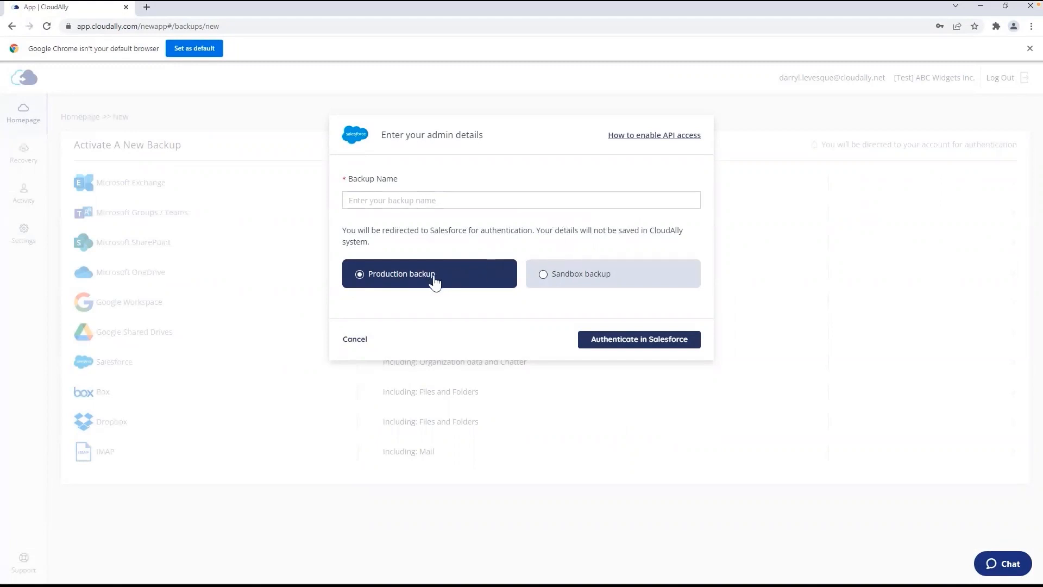
pyautogui.moveTo(612, 284)
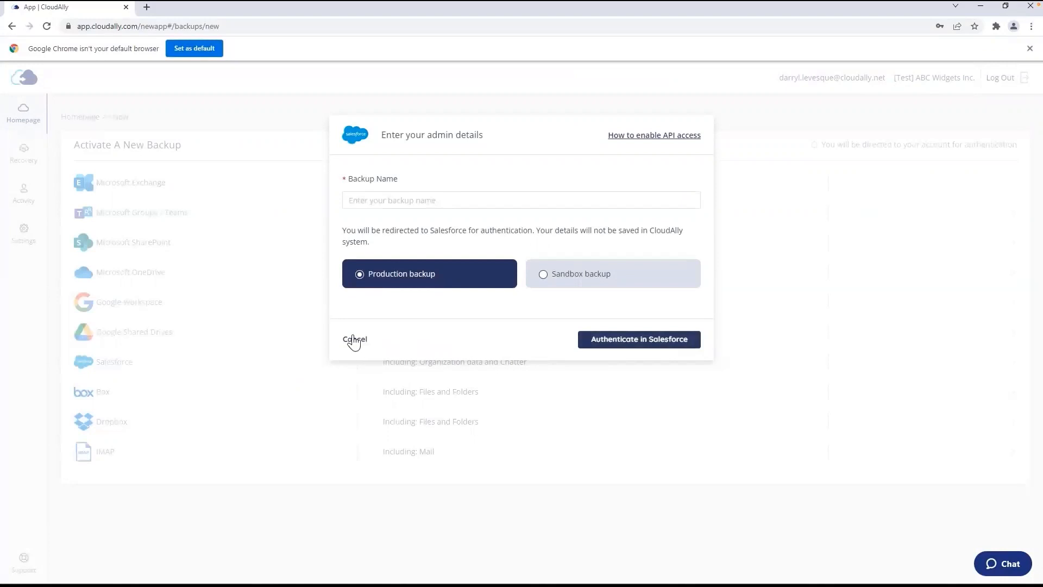
# Cancel the Salesforce admin details form to return to the backup list.
pyautogui.click(354, 339)
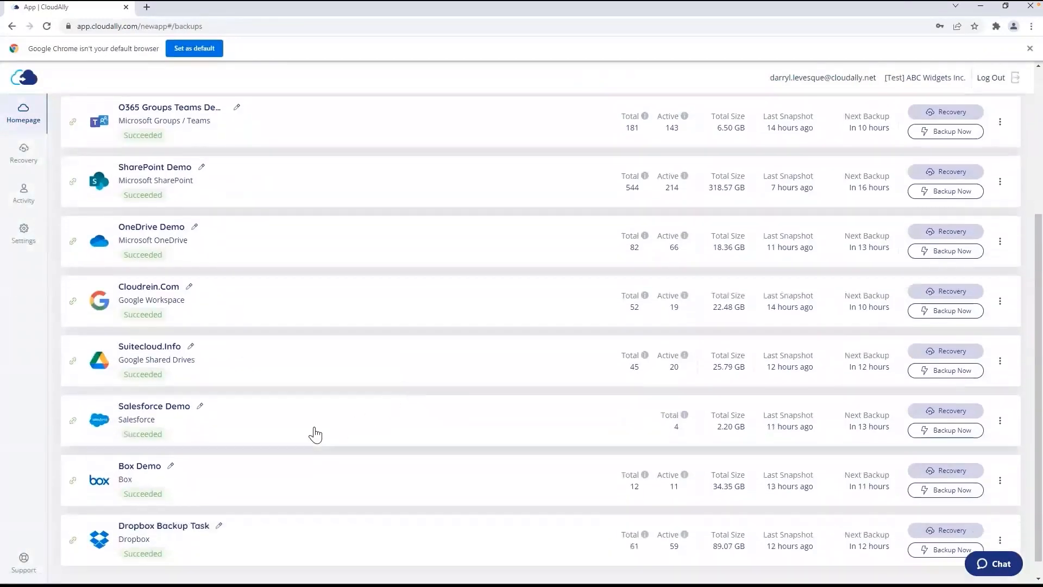
# Open the Salesforce Demo backup and scroll through its object list.
pyautogui.click(154, 405)
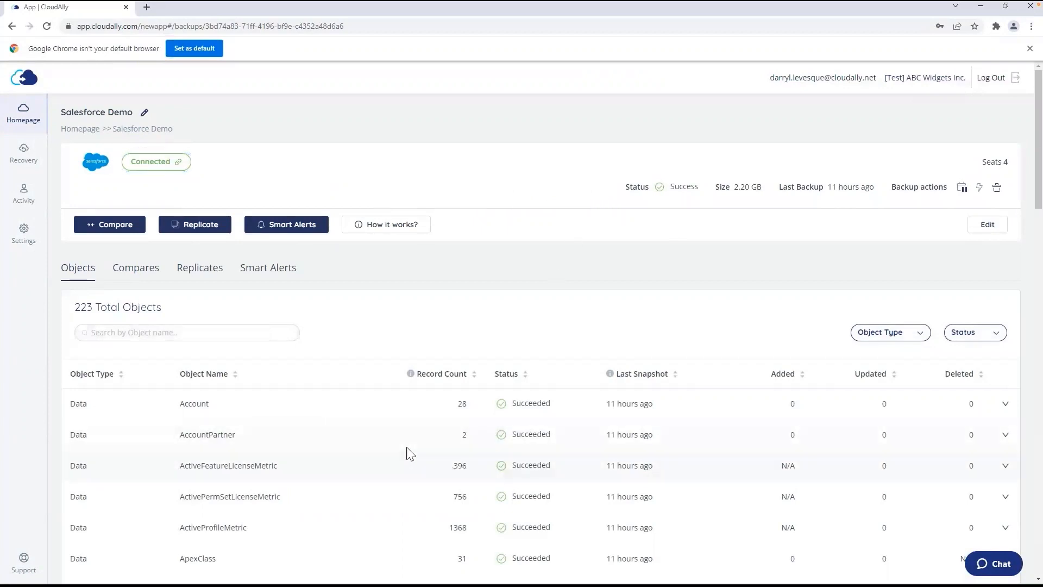
pyautogui.scroll(-3)
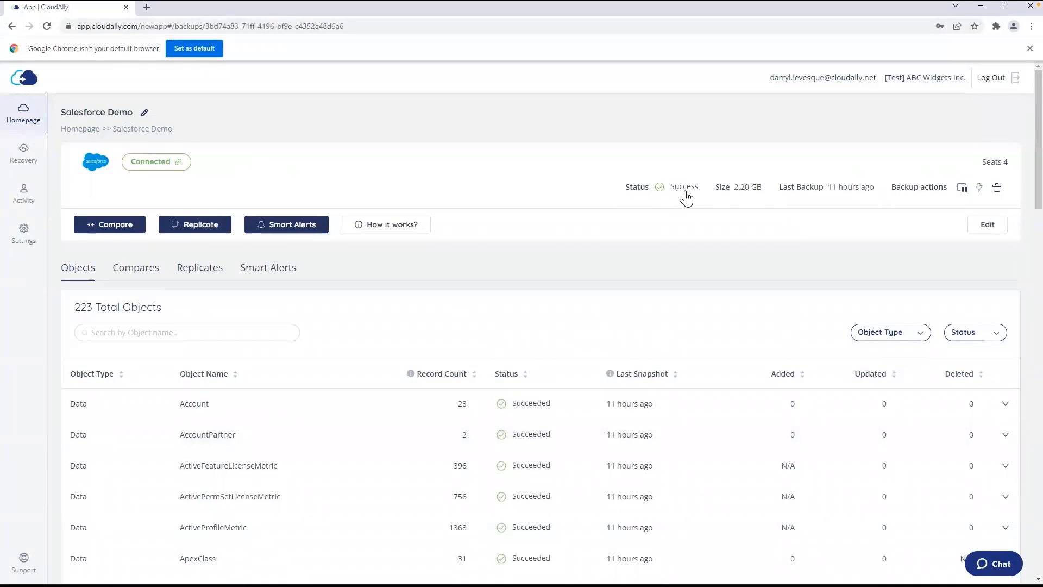
pyautogui.moveTo(885, 202)
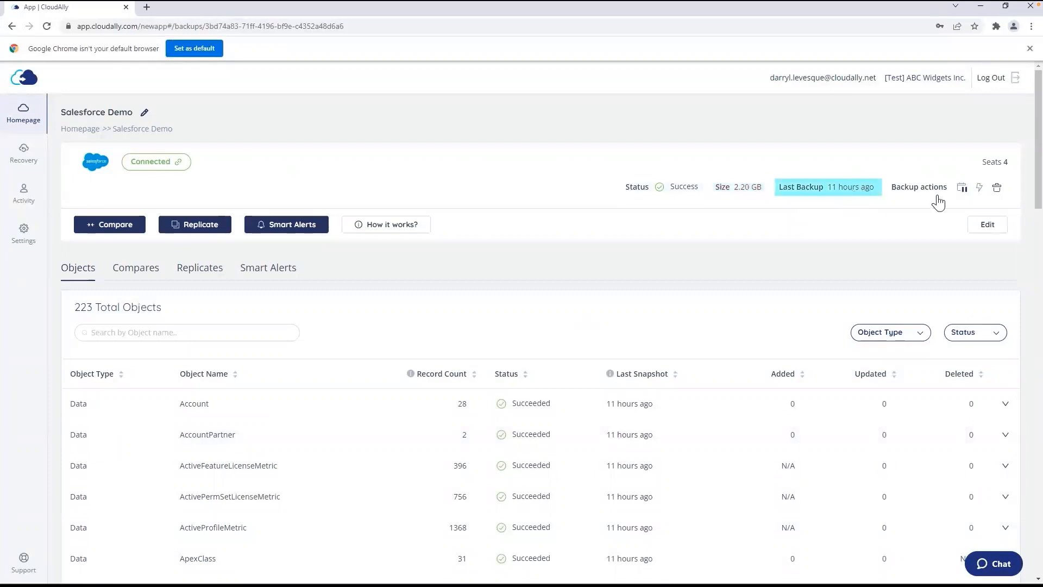
pyautogui.moveTo(962, 187)
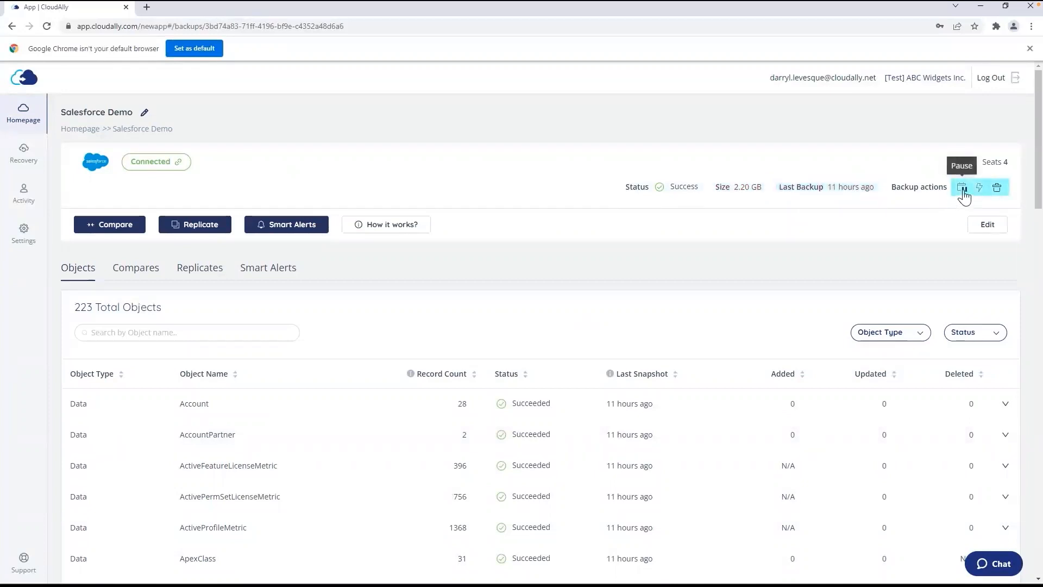
pyautogui.moveTo(997, 187)
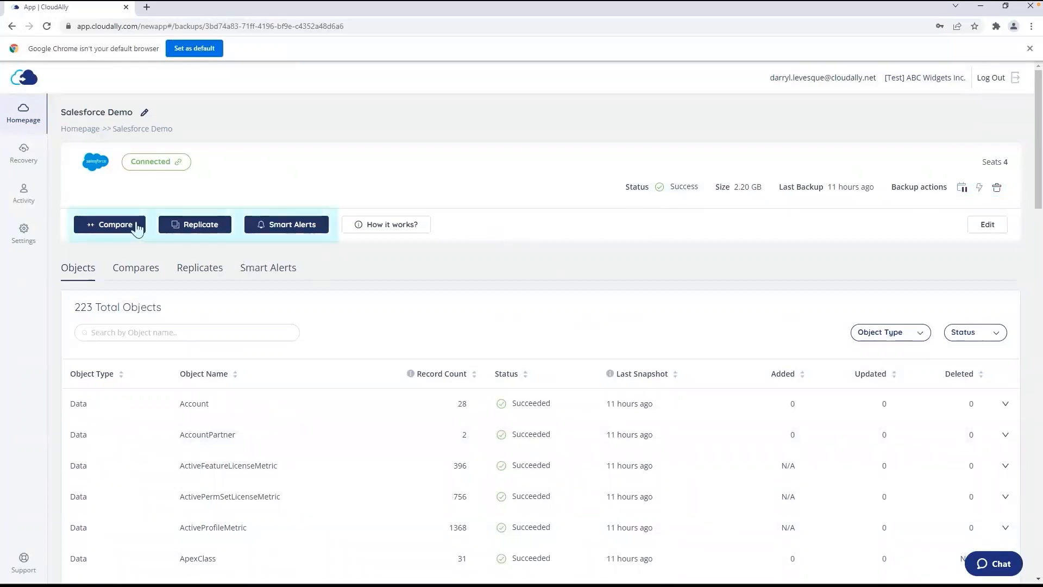
pyautogui.moveTo(203, 231)
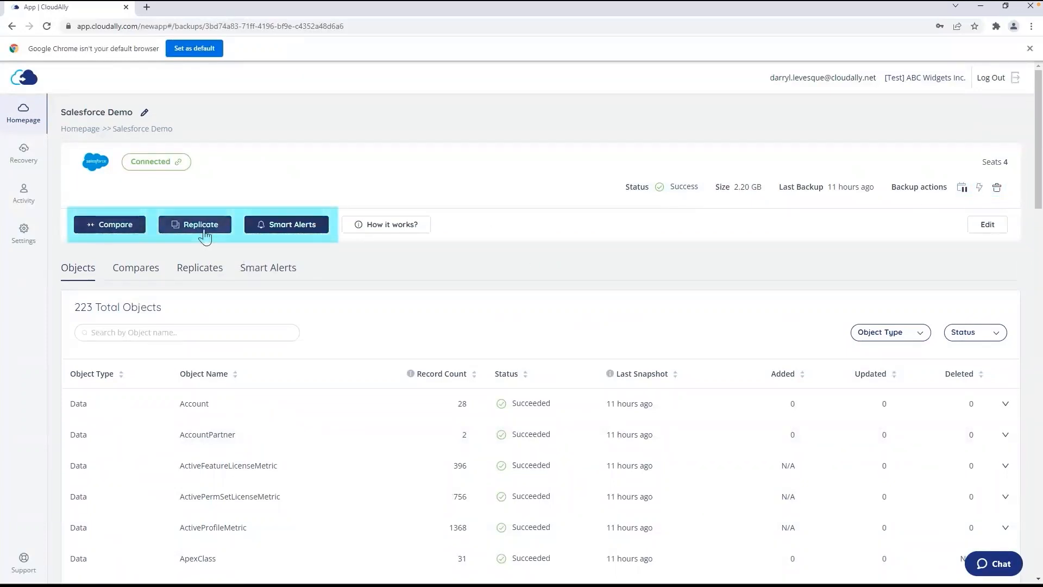
pyautogui.moveTo(293, 230)
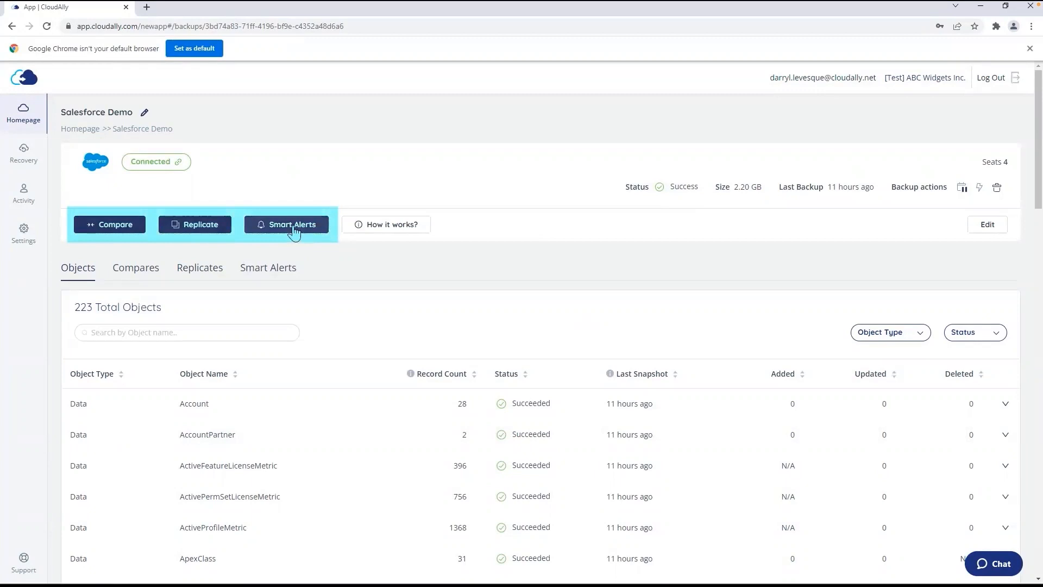
pyautogui.moveTo(332, 261)
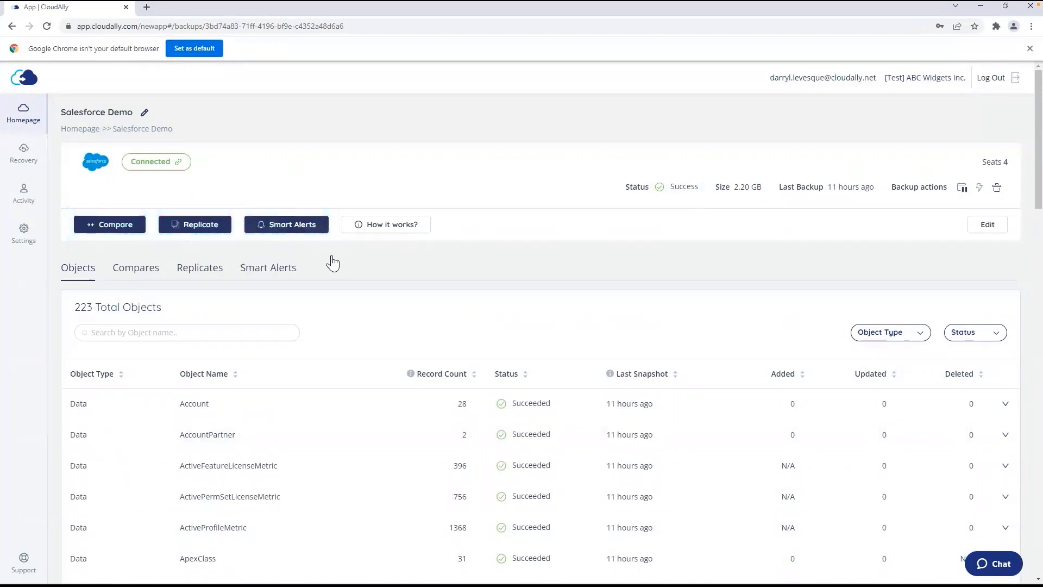
pyautogui.moveTo(558, 237)
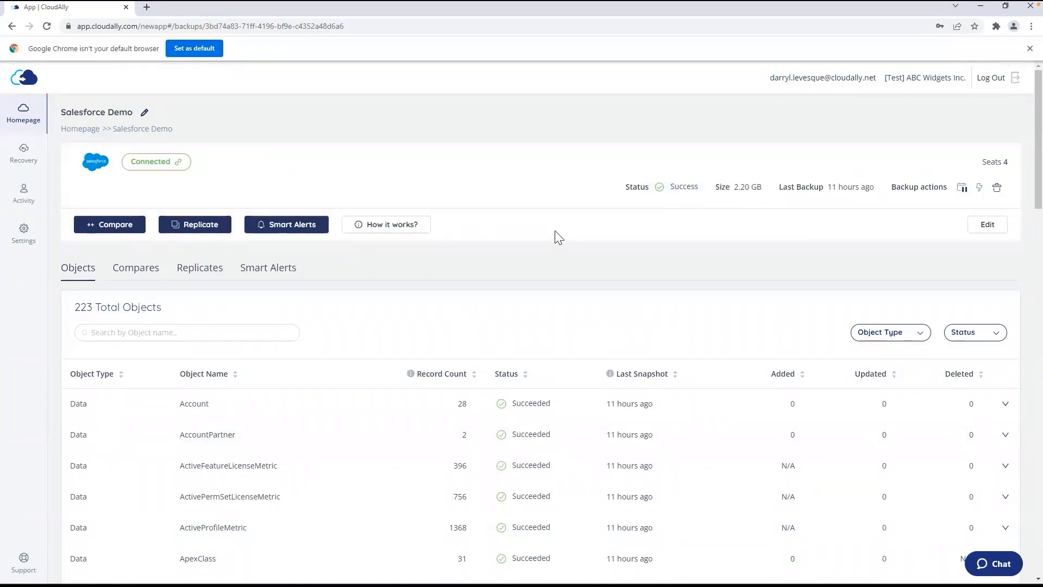
pyautogui.moveTo(611, 281)
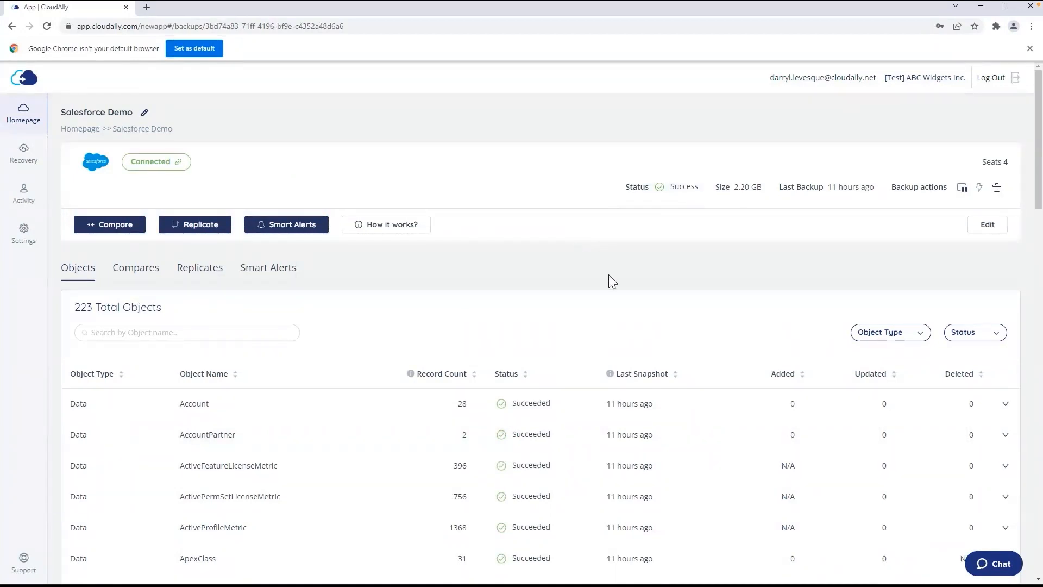